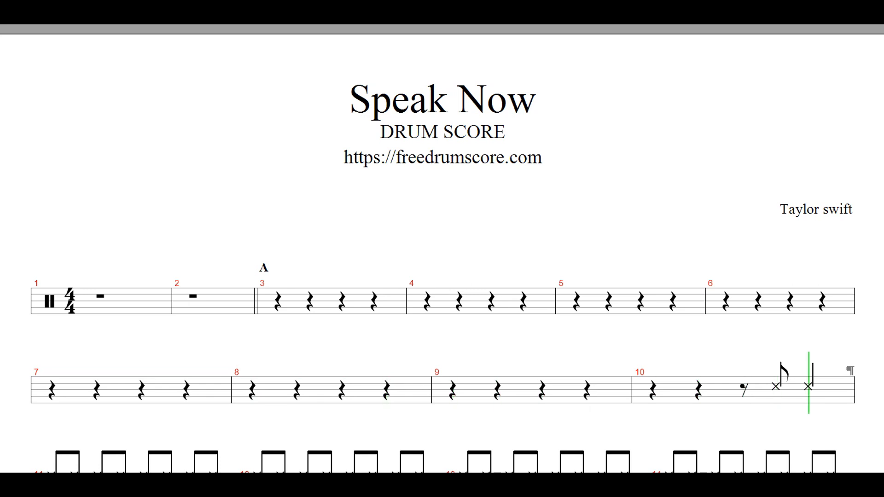
scroll(down, 3)
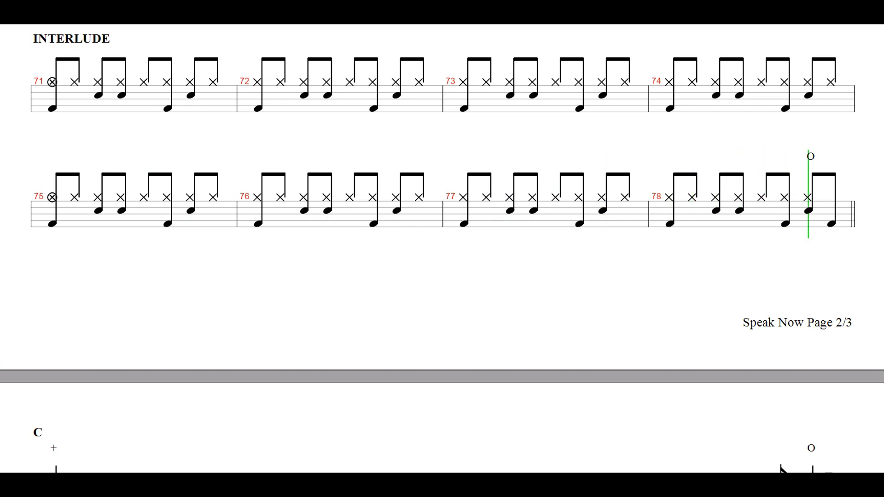
scroll(down, 3)
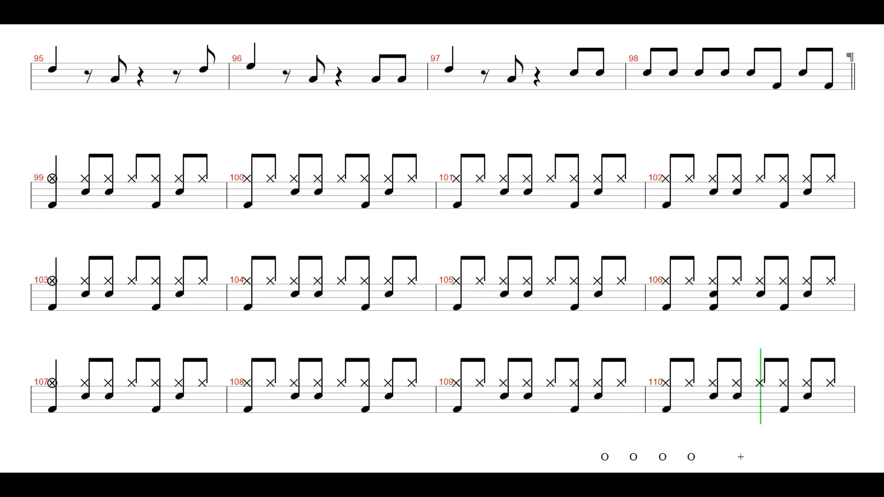
scroll(down, 3)
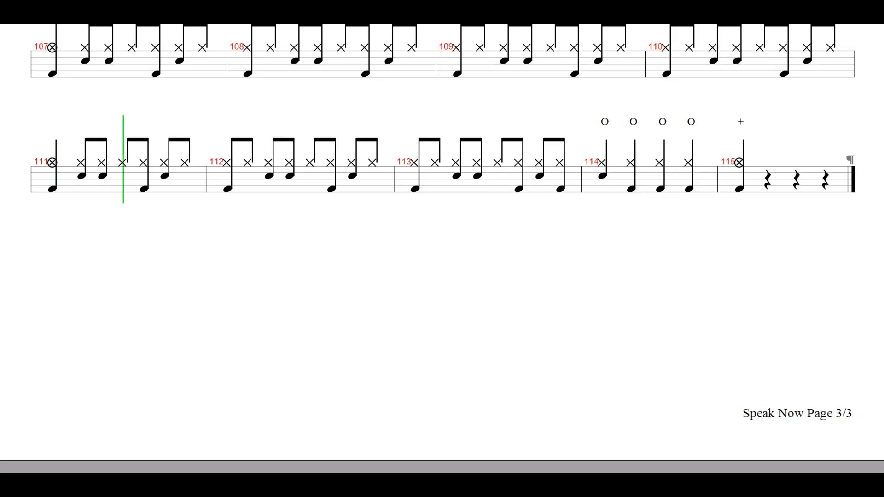